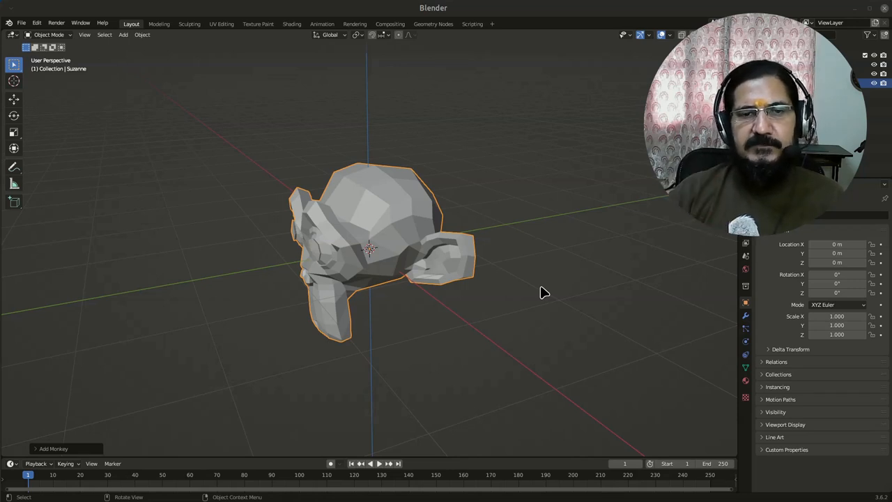
mouse_move(429, 233)
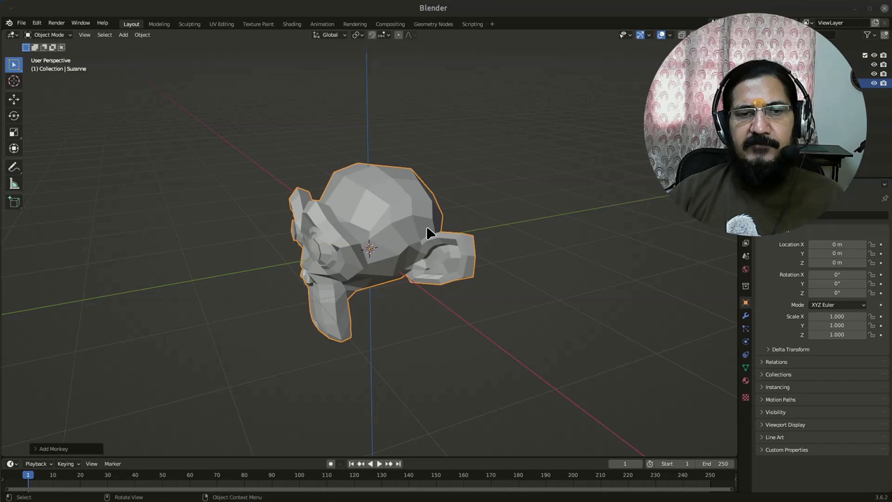
mouse_move(363, 342)
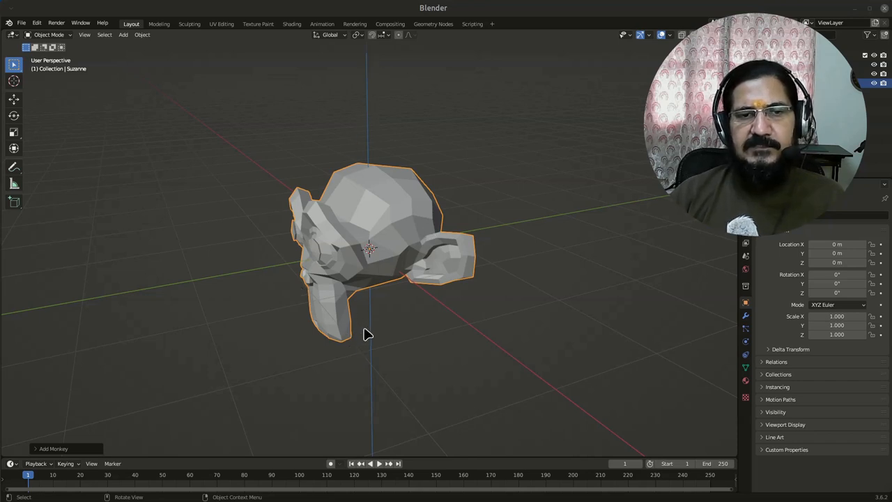
mouse_move(406, 217)
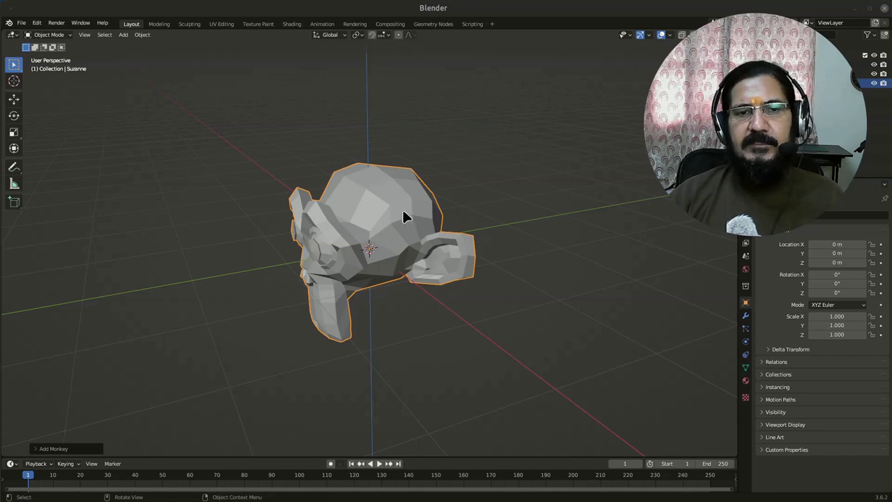
mouse_move(279, 275)
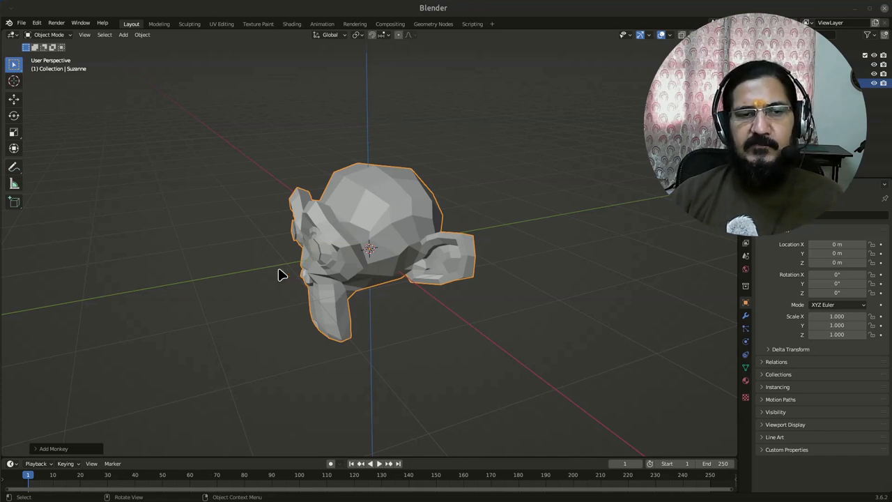
mouse_move(428, 252)
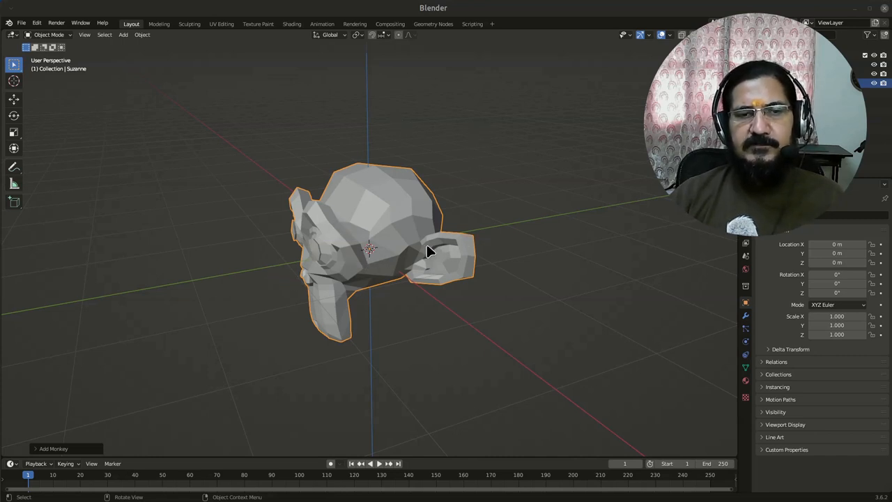
mouse_move(530, 239)
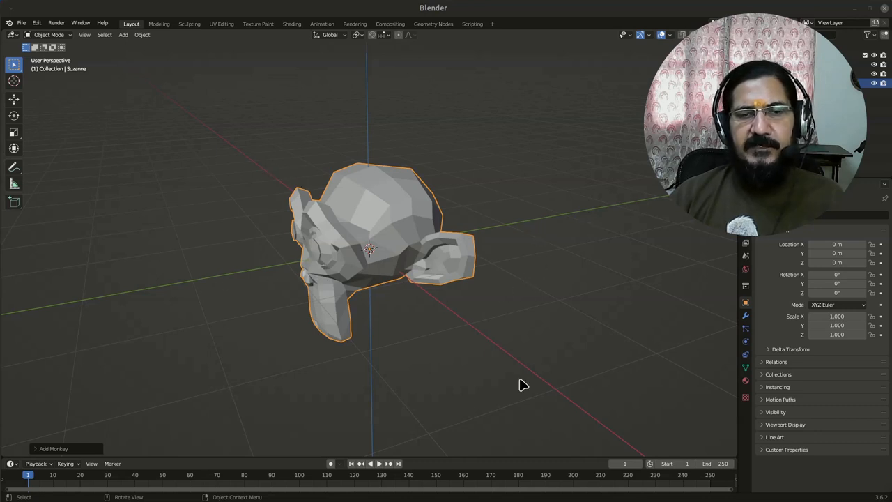
mouse_move(354, 328)
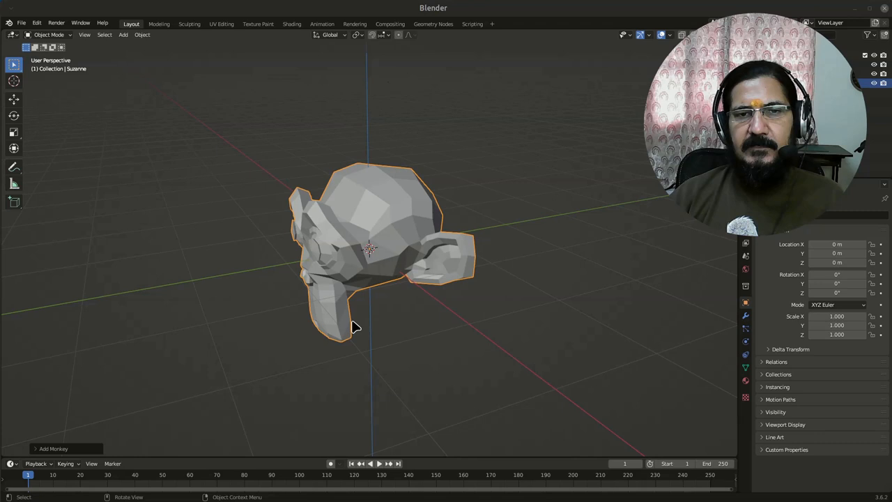
mouse_move(360, 313)
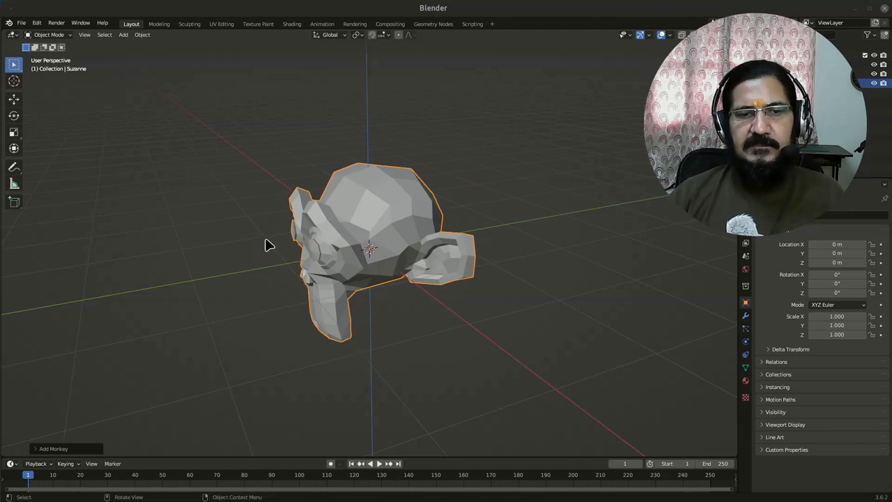
mouse_move(368, 114)
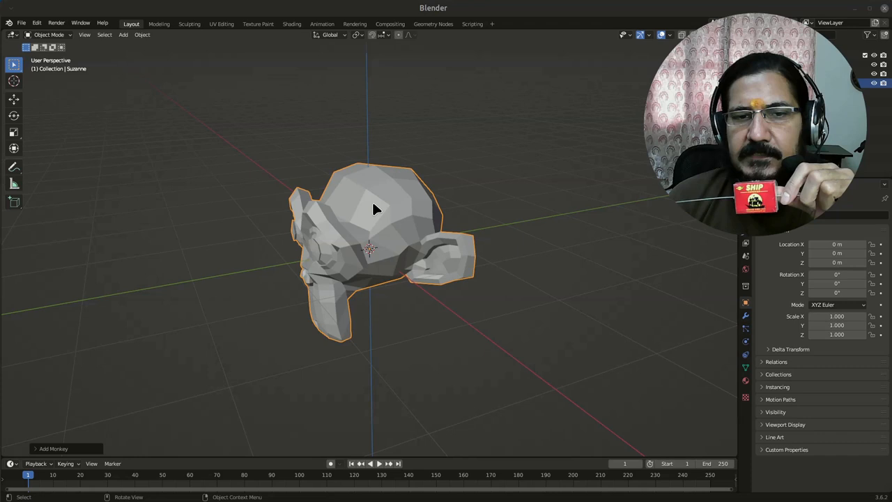
mouse_move(390, 240)
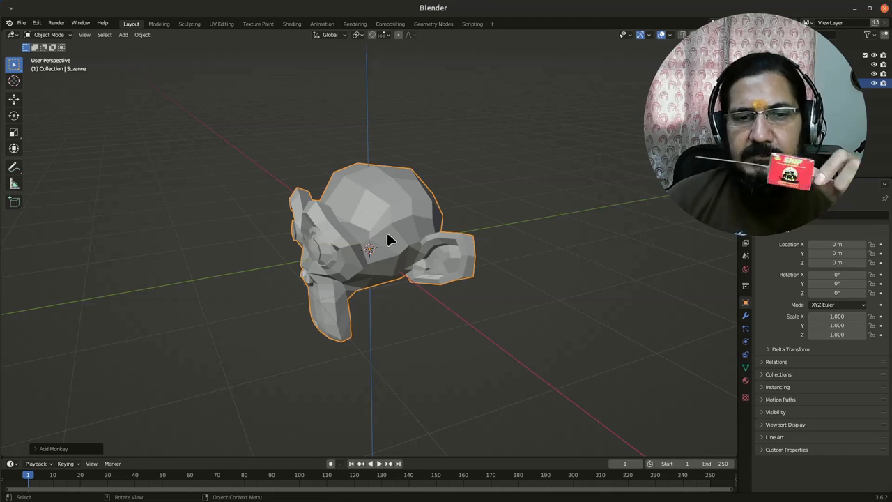
Step: Orbit around Suzanne, start and cancel a rotation, then select the Rotate tool
key(r)
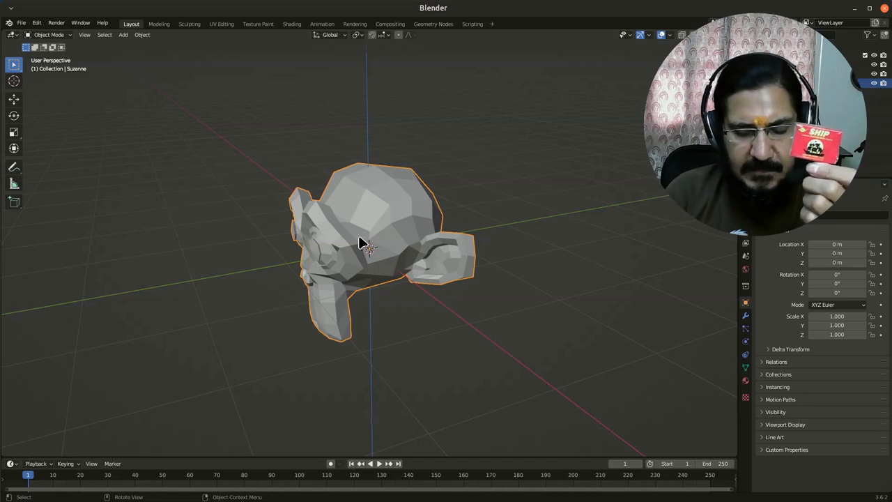
key(r)
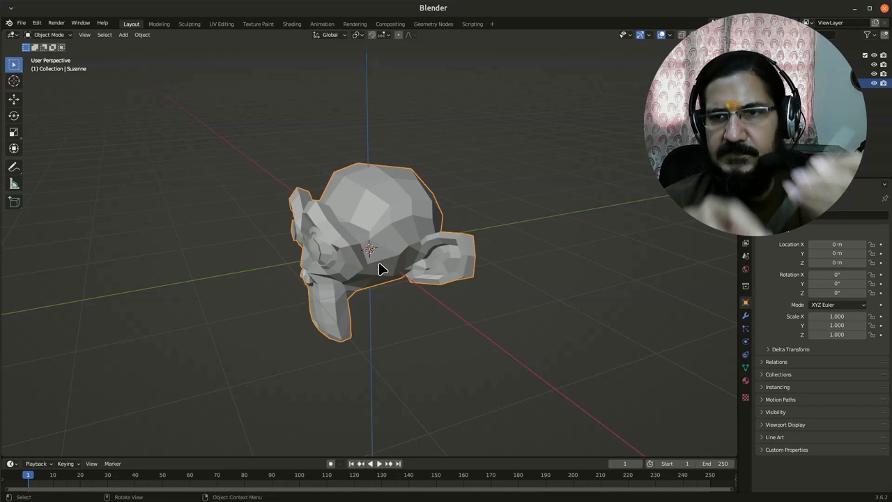
mouse_move(405, 226)
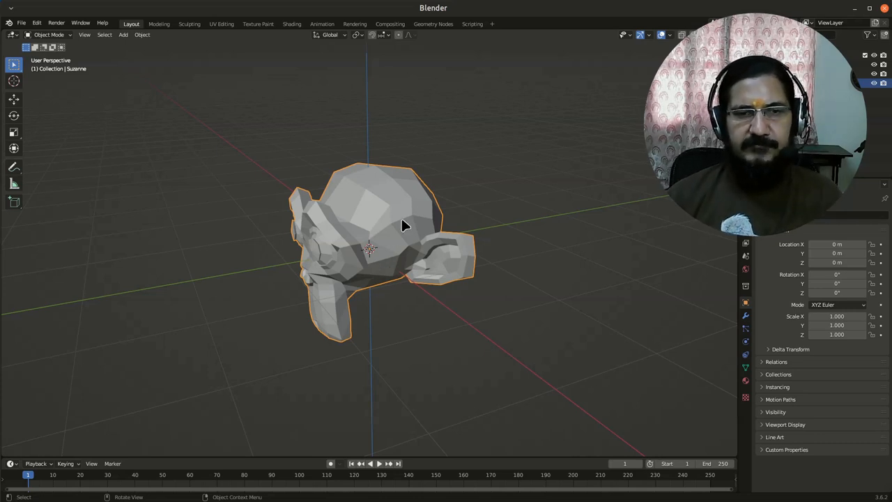
key(r)
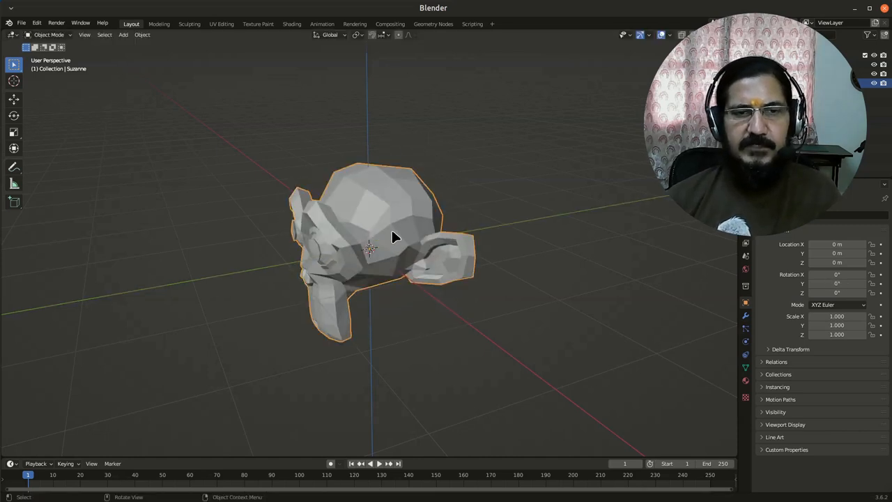
drag(394, 237, 446, 305)
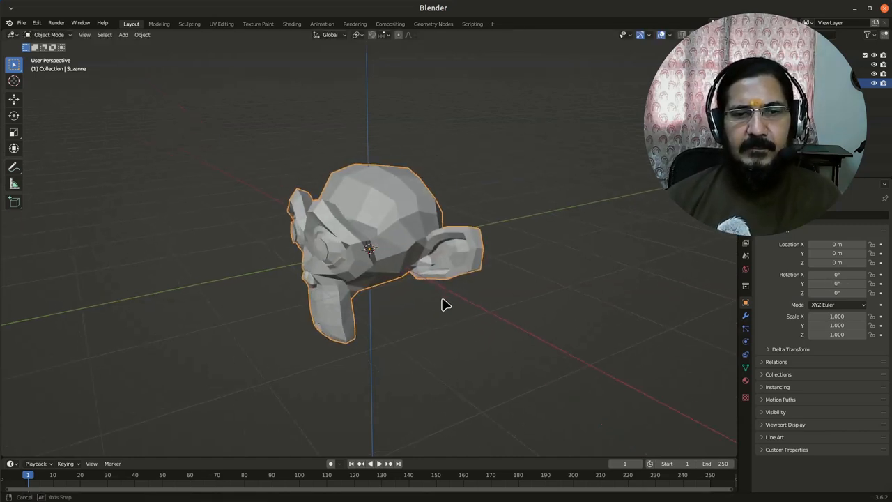
key(r)
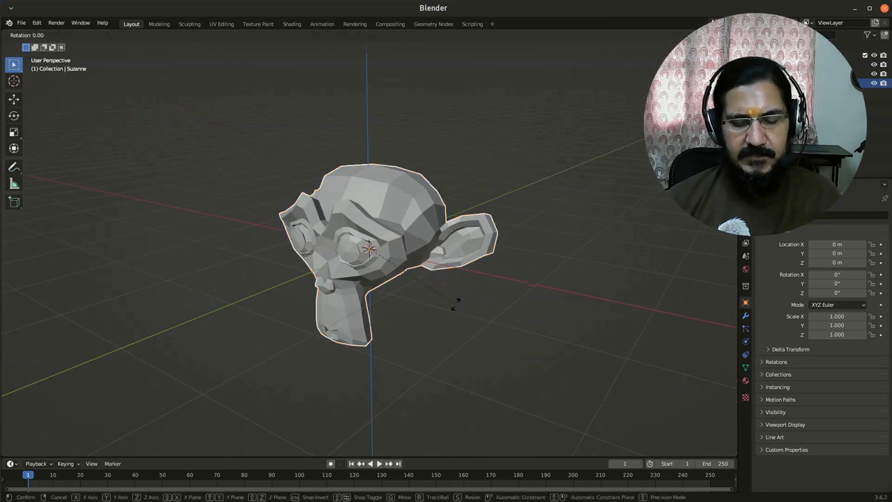
key(x)
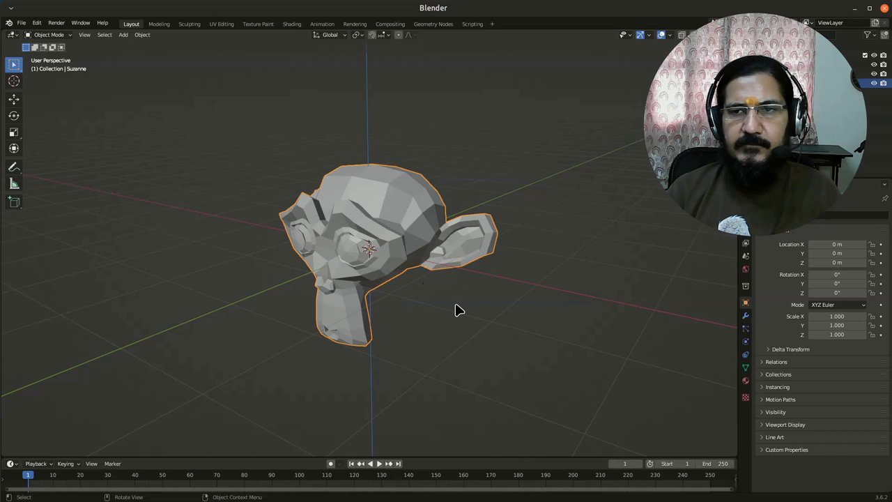
mouse_move(455, 305)
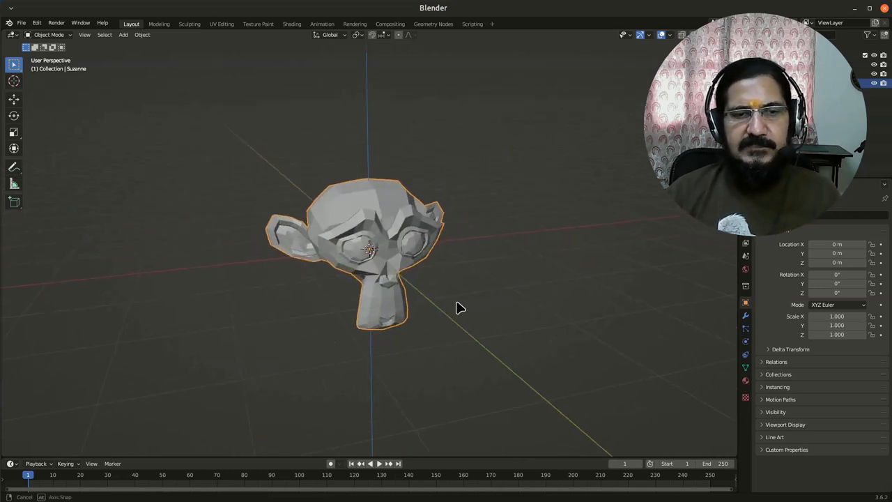
drag(460, 309, 379, 307)
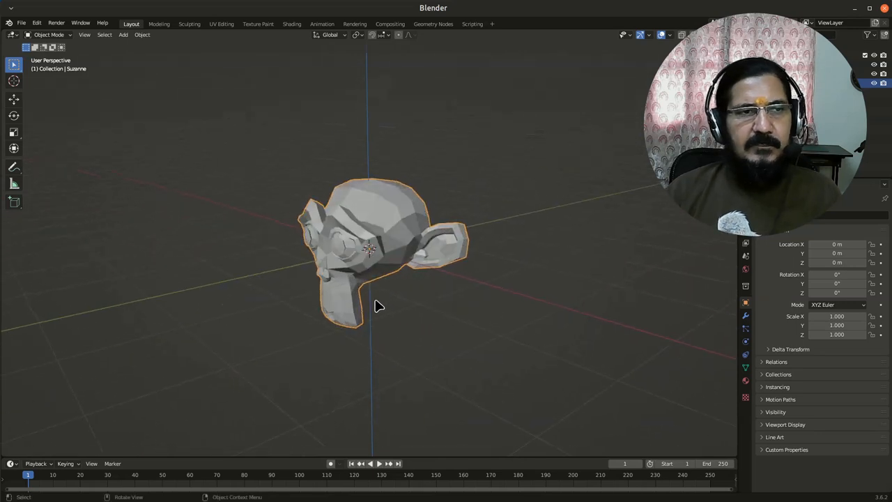
mouse_move(97, 211)
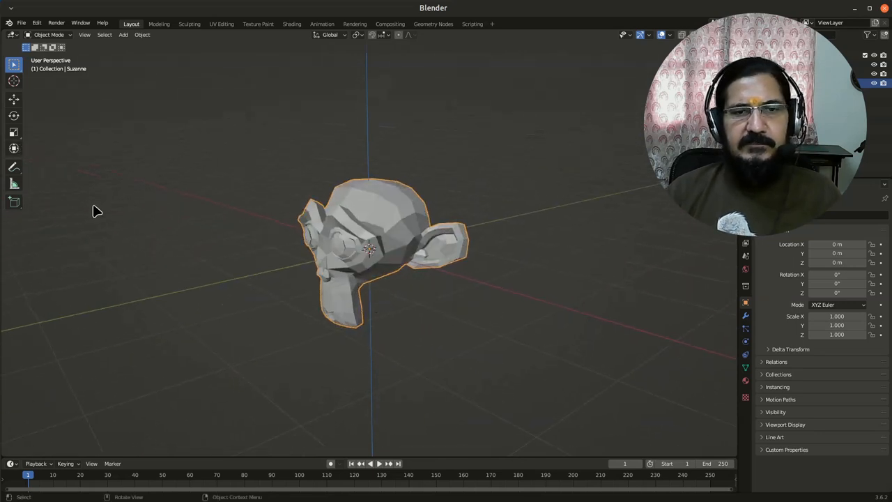
click(14, 116)
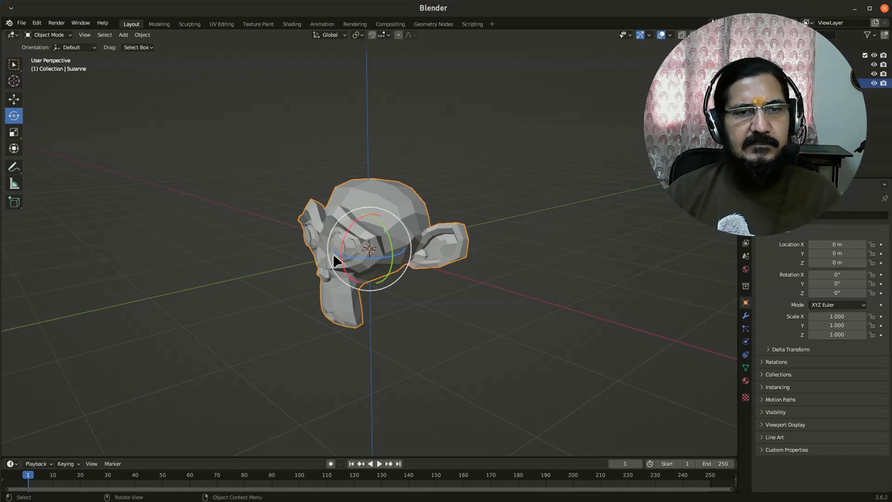
key(r)
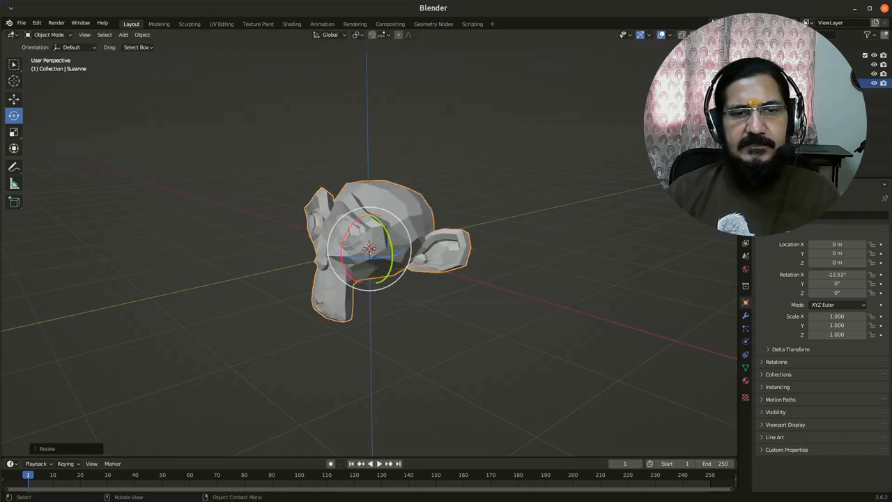
drag(390, 223, 401, 251)
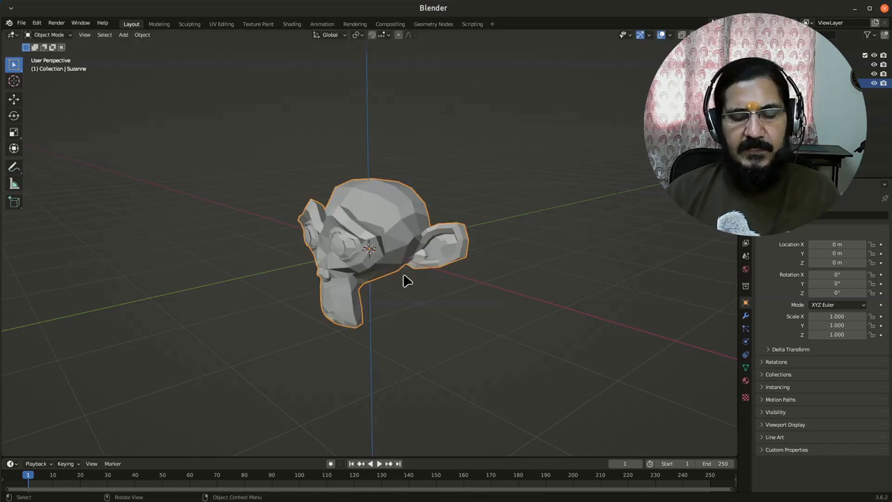
Step: Tumble Suzanne freely, orbit to an angled front view, and start a new rotation
key(g)
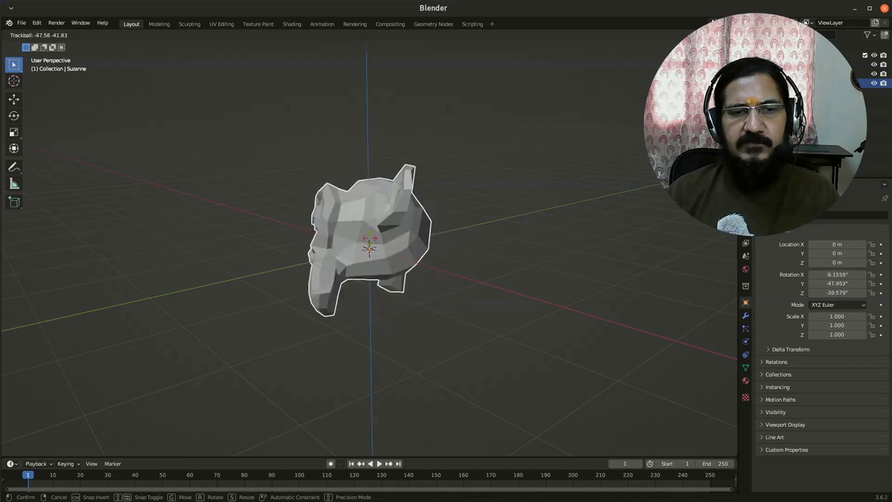
drag(370, 237, 401, 279)
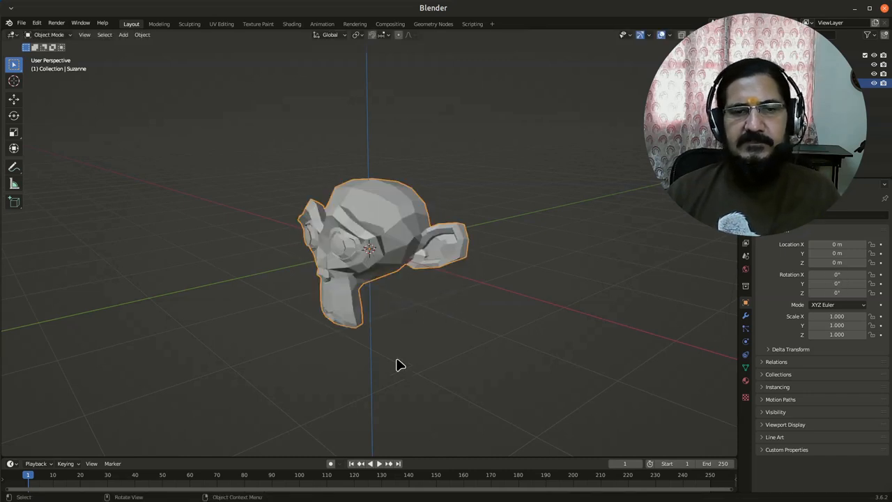
drag(400, 363, 436, 340)
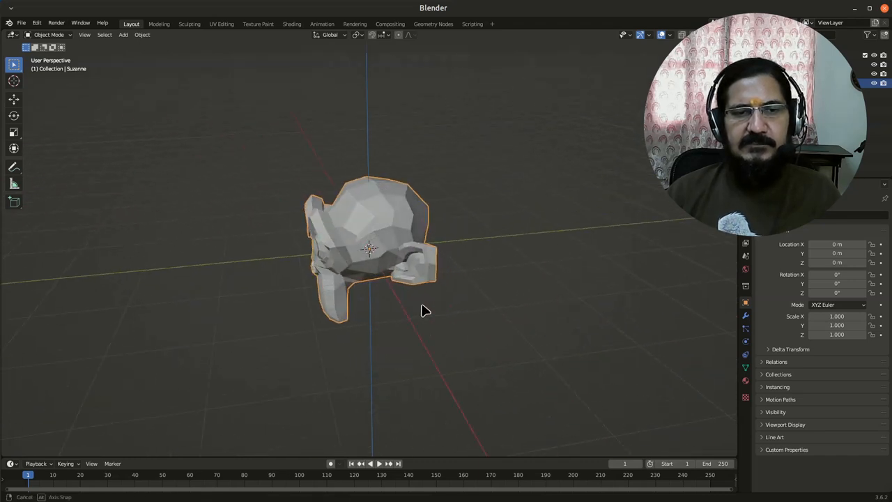
drag(426, 311, 518, 305)
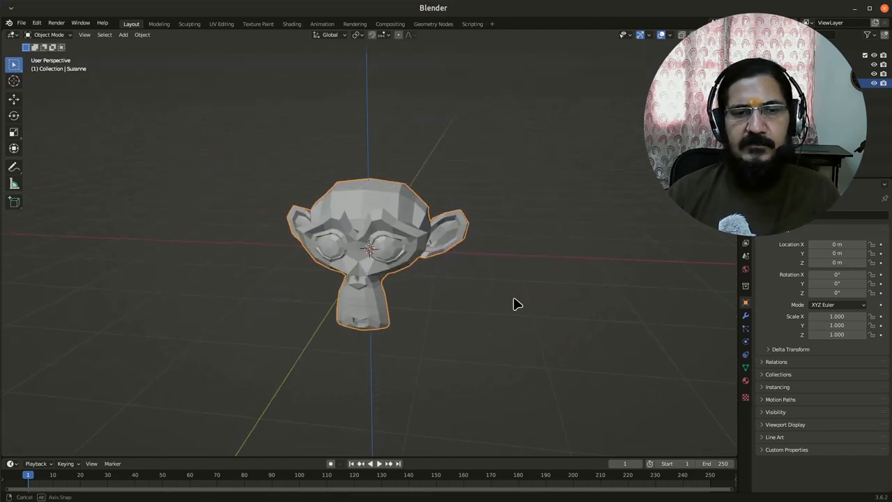
drag(518, 304, 462, 336)
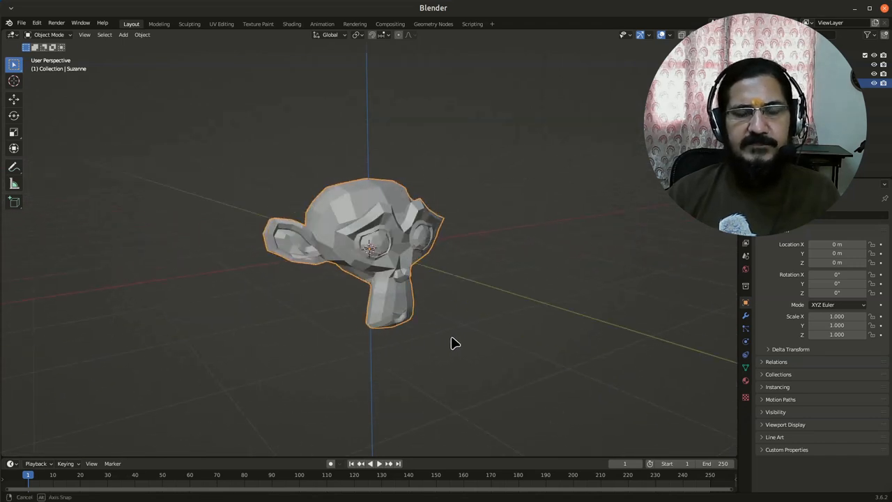
key(r)
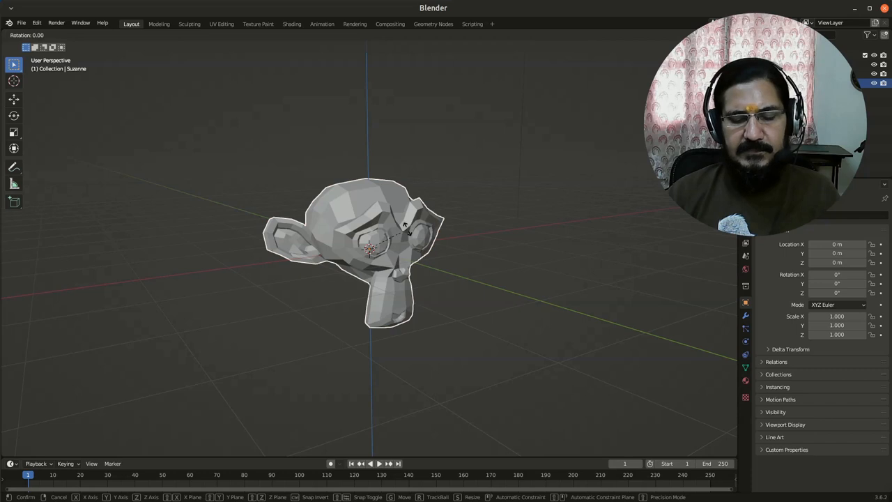